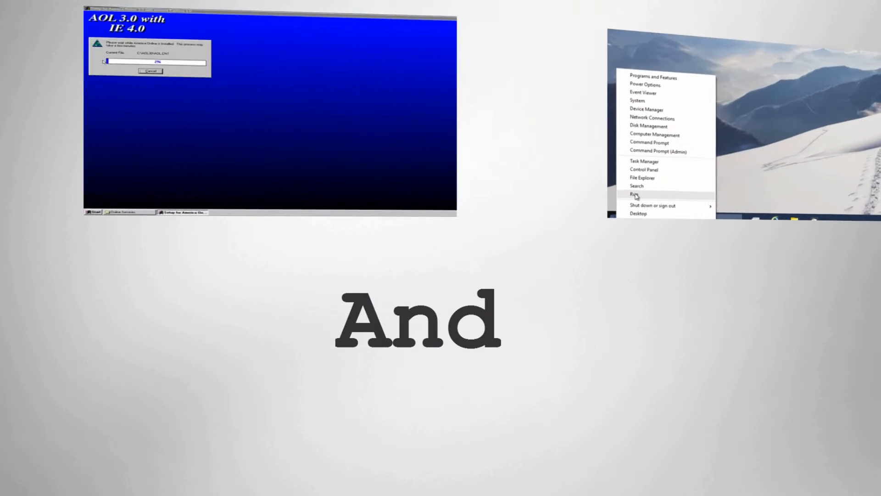
- Select Ask Toolbar in the Programs and Features installed programs list
click(635, 194)
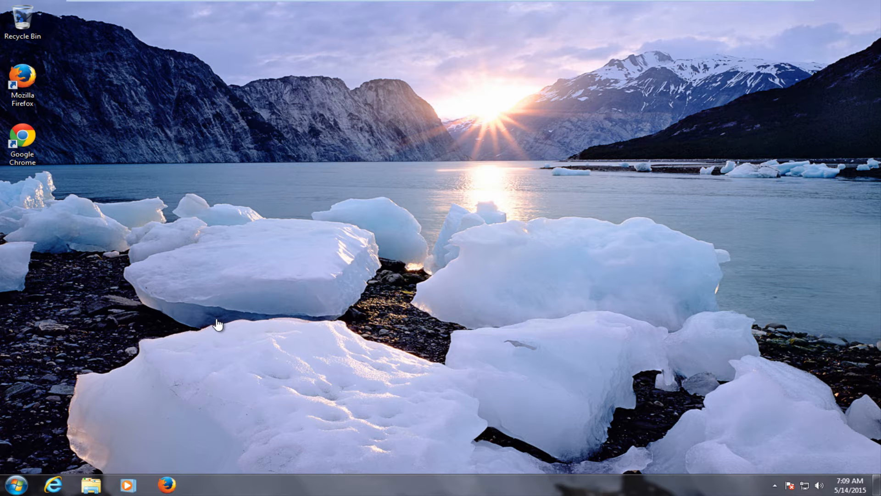
mouse_move(212, 325)
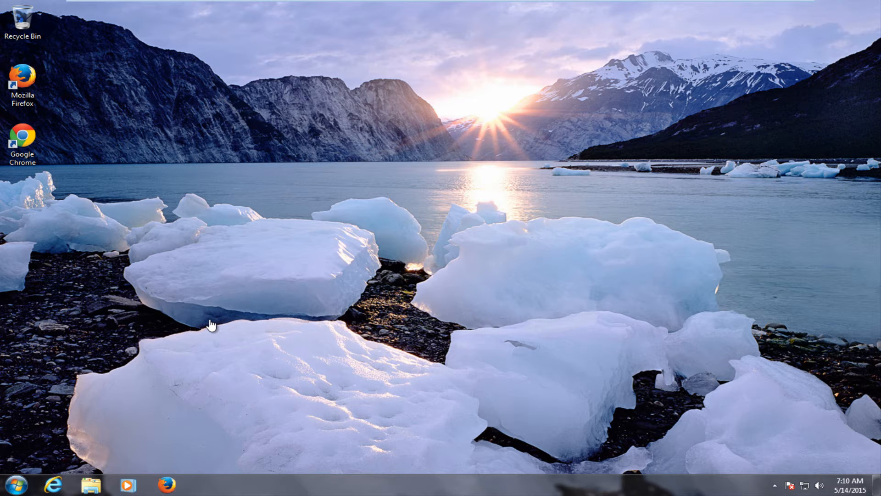
mouse_move(208, 328)
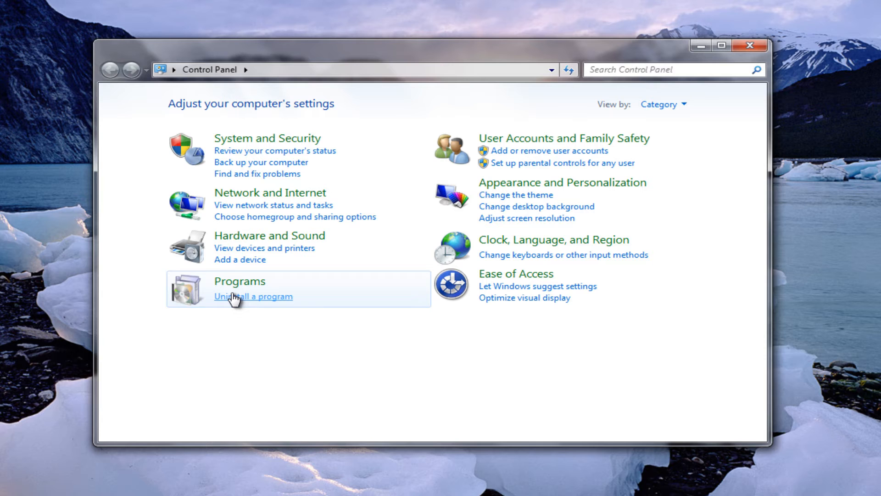
click(253, 296)
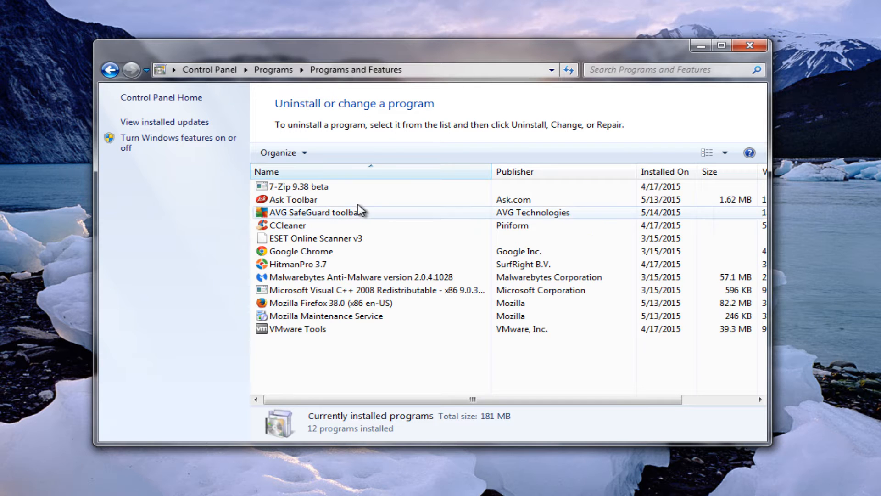
click(291, 199)
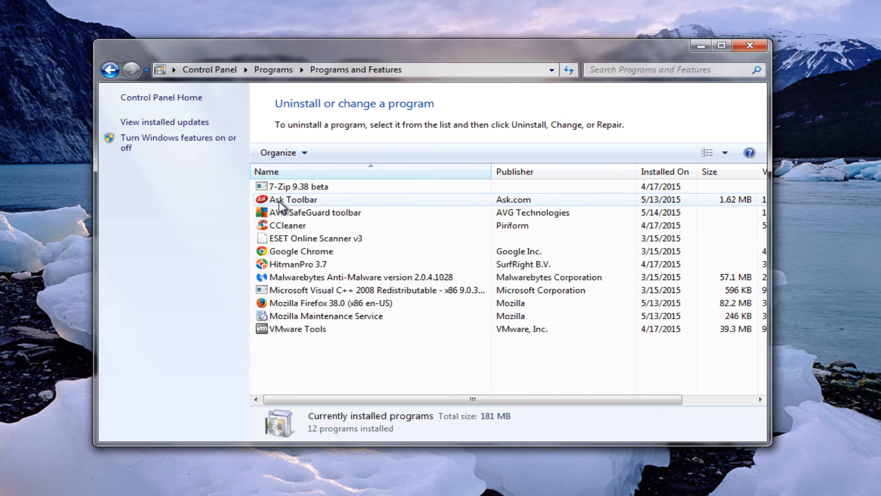
click(292, 199)
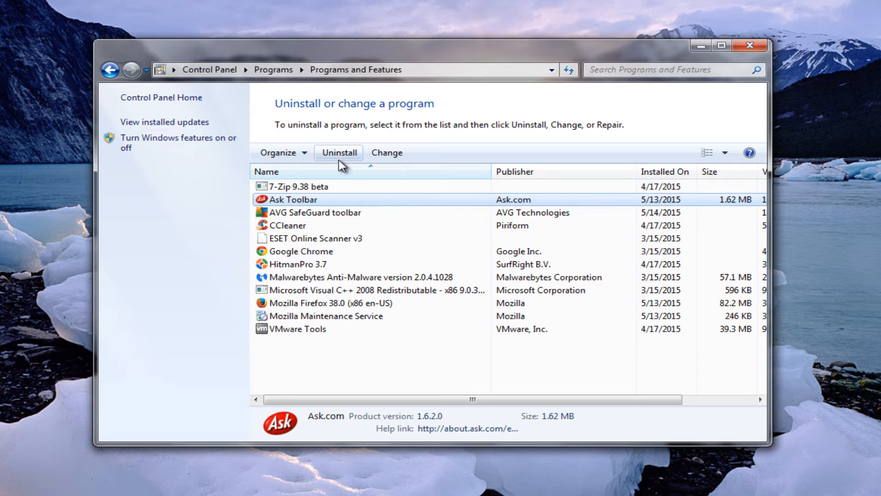
- Uninstall Ask Toolbar, confirming the removal prompt and the User Account Control dialog
click(338, 153)
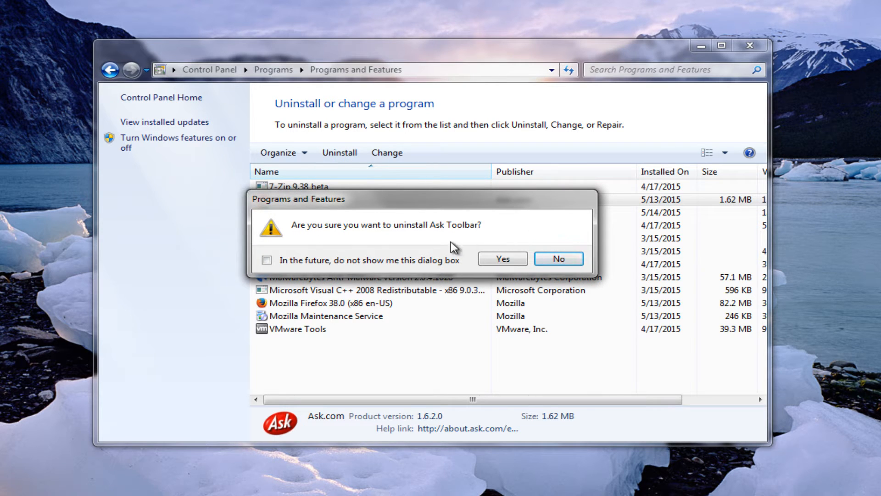
click(501, 258)
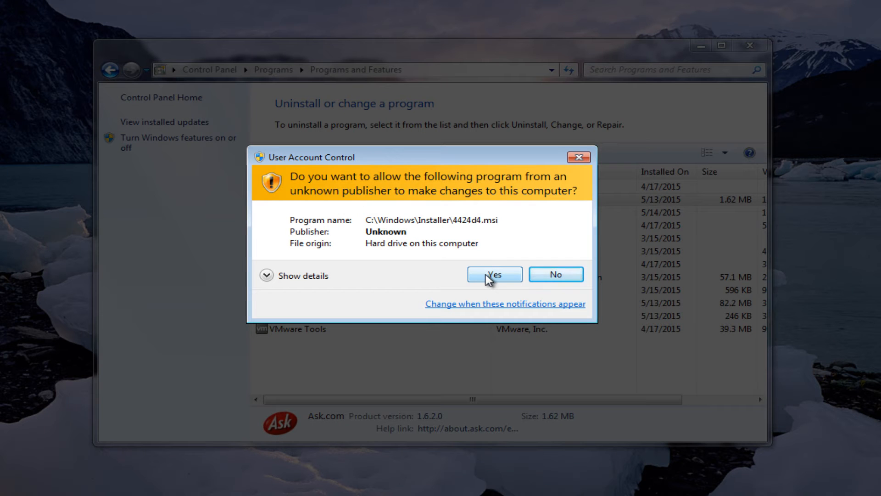
click(493, 274)
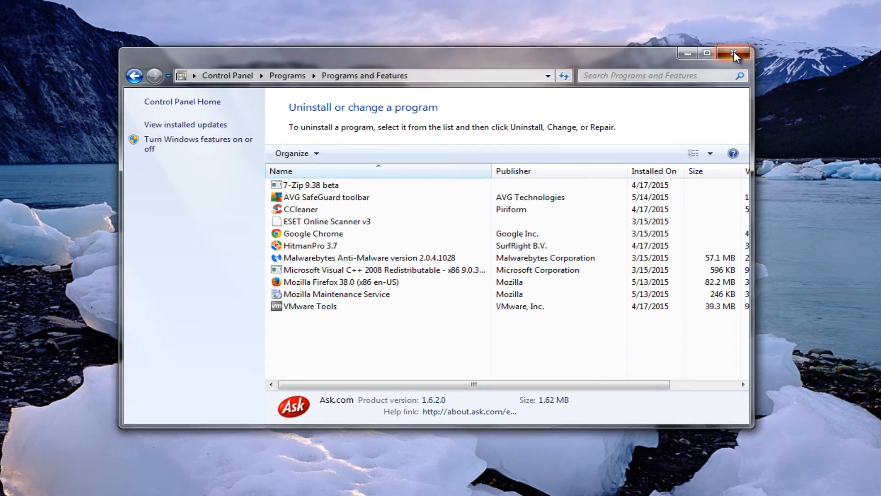
- Check Internet Explorer's Manage add-ons Toolbars and Extensions list shows no Ask Toolbar
click(734, 53)
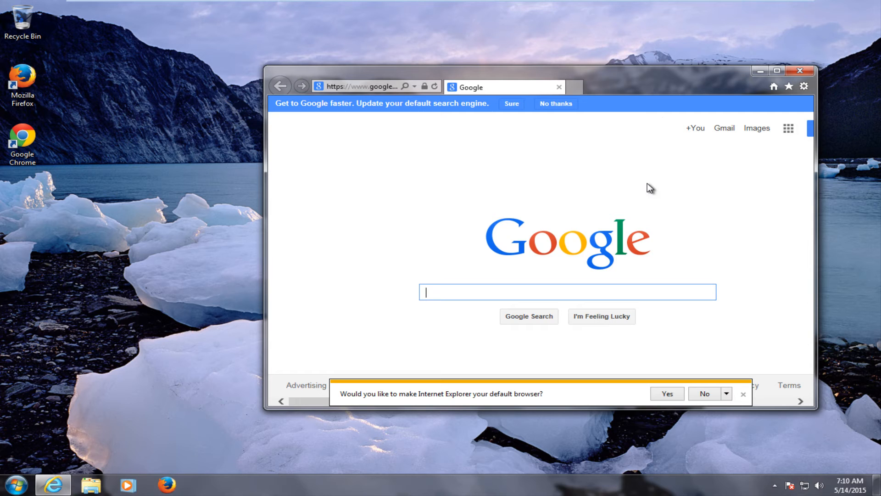
click(777, 71)
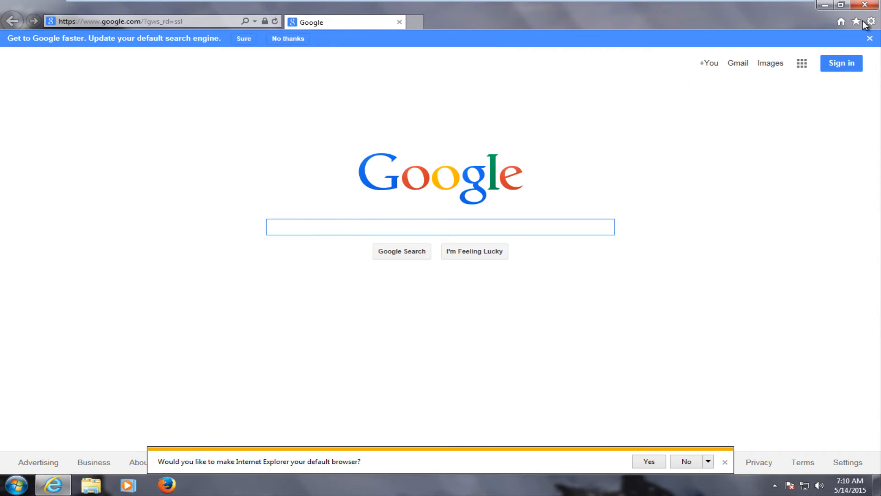
click(870, 21)
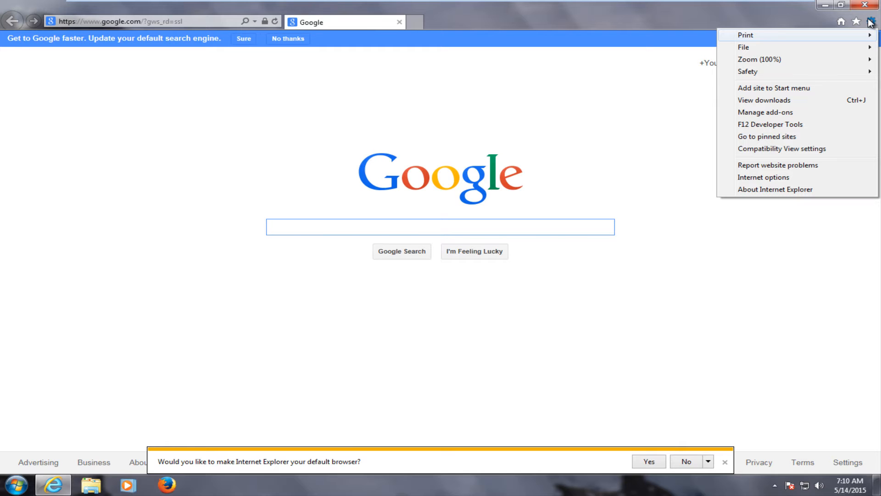
click(766, 112)
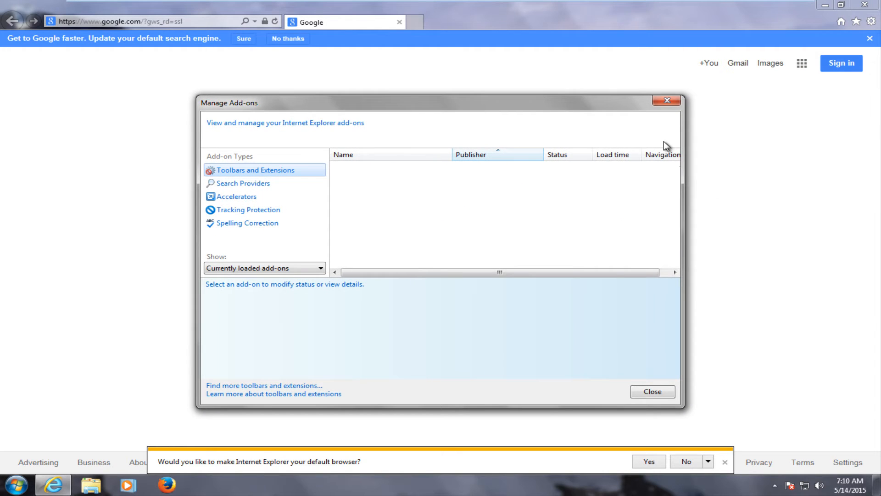
mouse_move(478, 232)
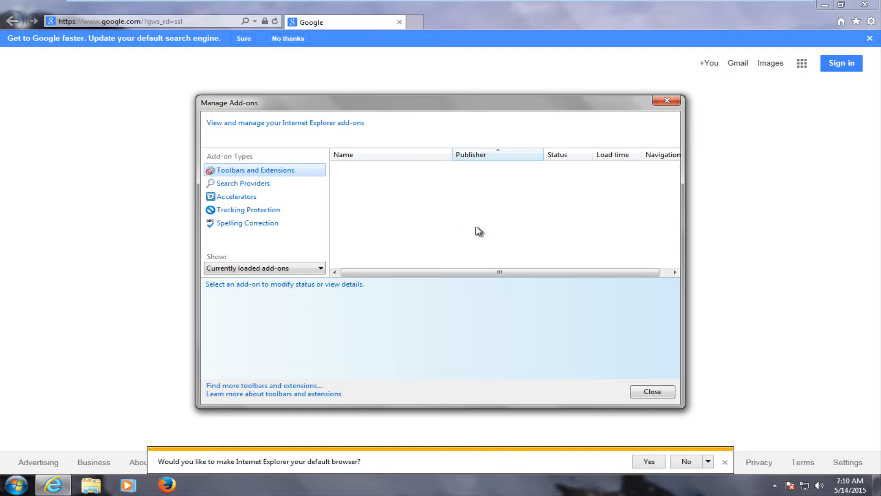
click(652, 391)
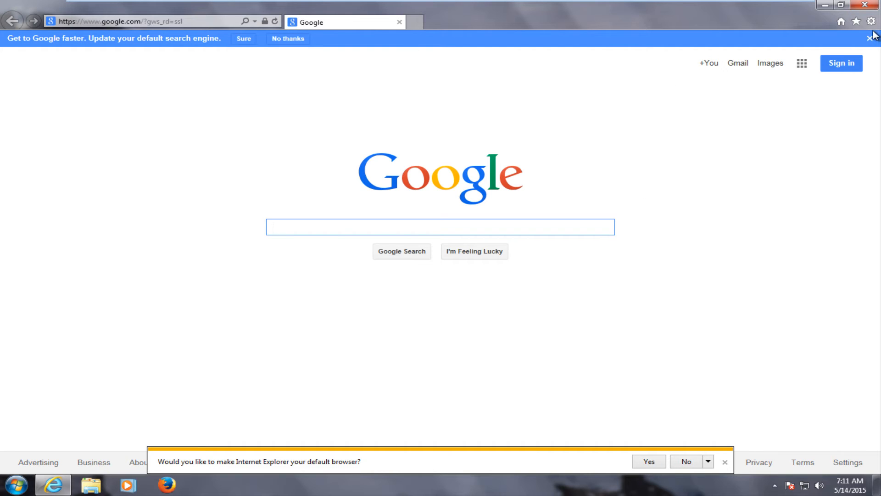
- Close Internet Explorer from its Tools menu, returning to the desktop
click(870, 21)
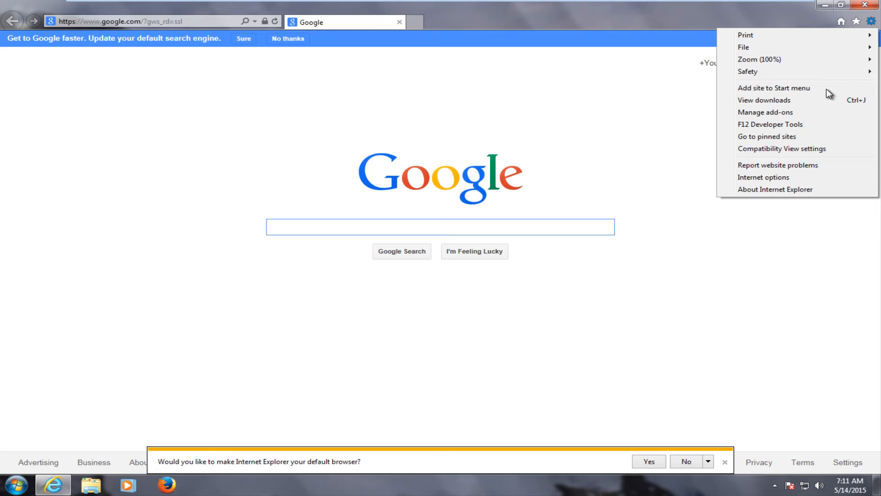
click(763, 177)
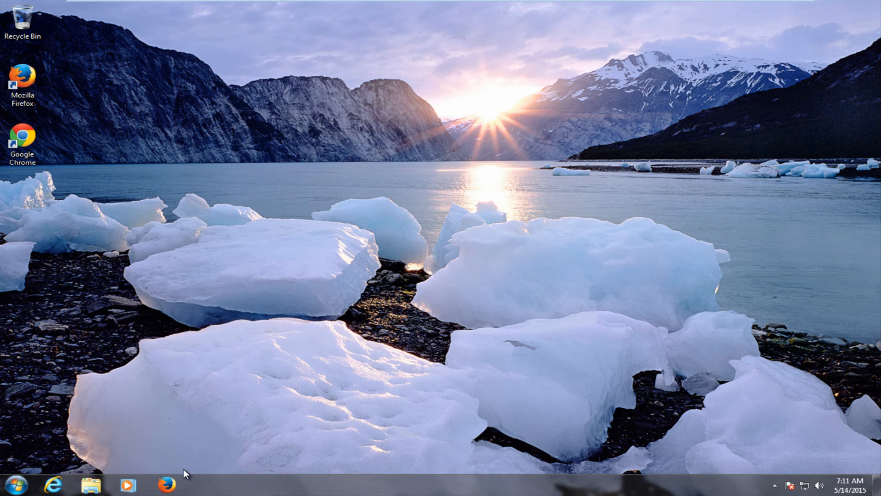
- Launch Firefox and view its Extensions list, showing only the AVG SafeGuard toolbar
click(165, 484)
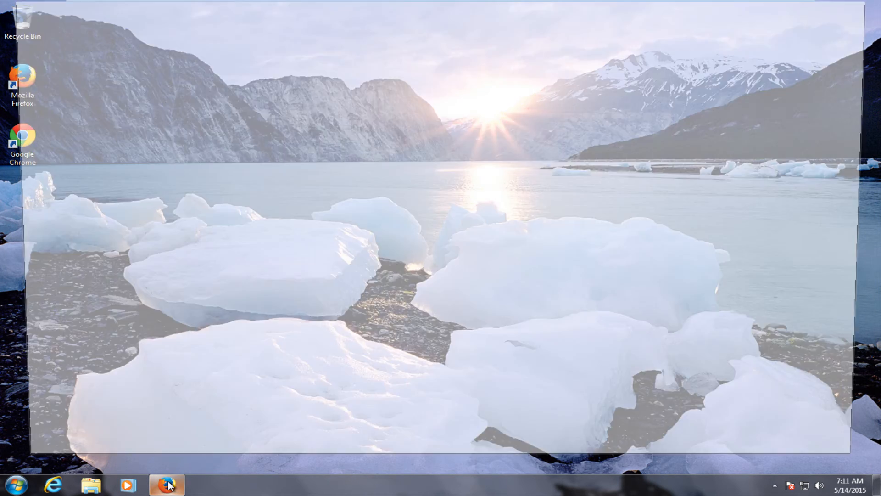
click(166, 484)
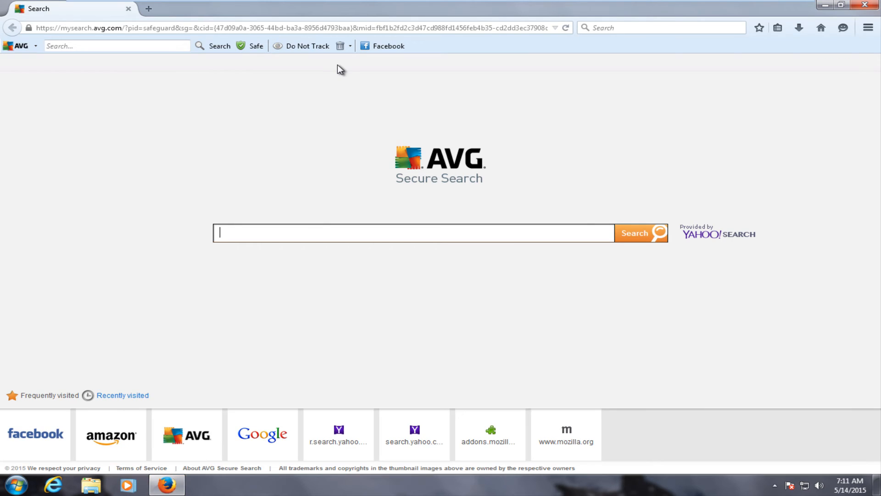
mouse_move(804, 58)
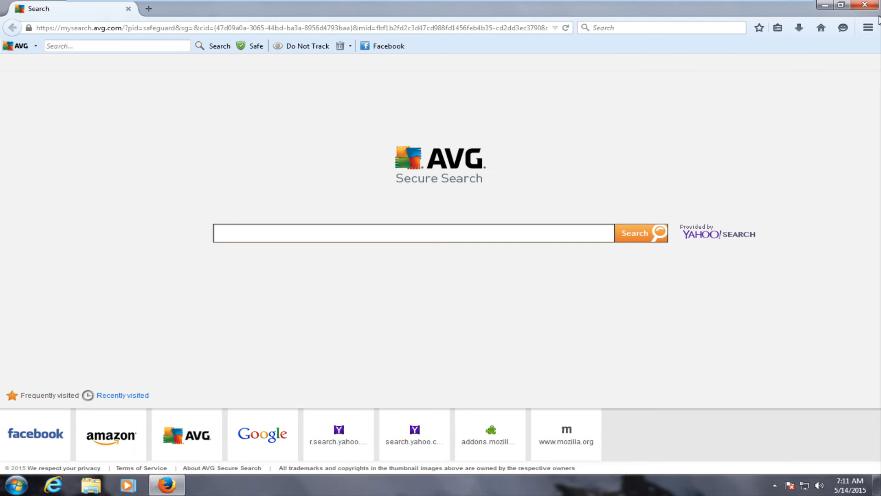
click(868, 26)
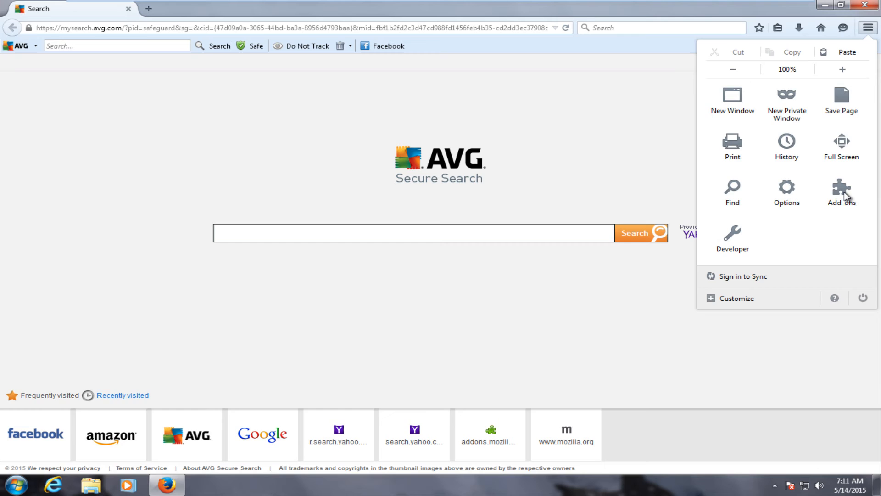
click(841, 191)
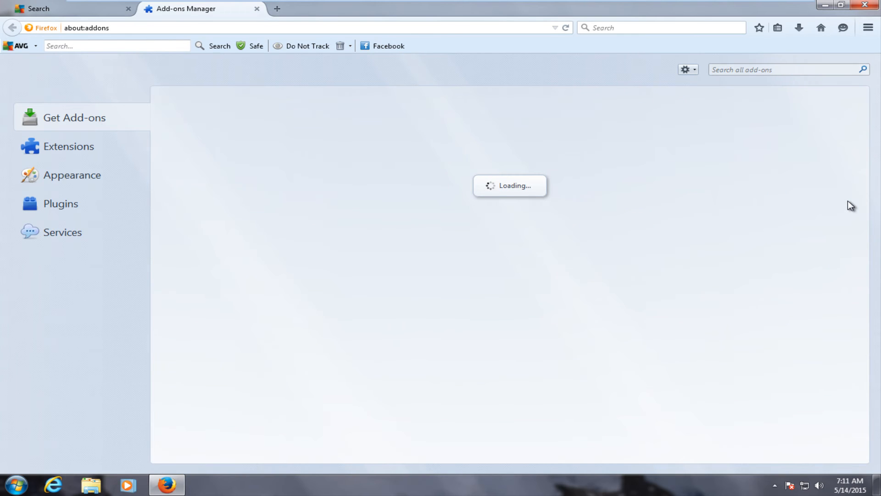
click(69, 146)
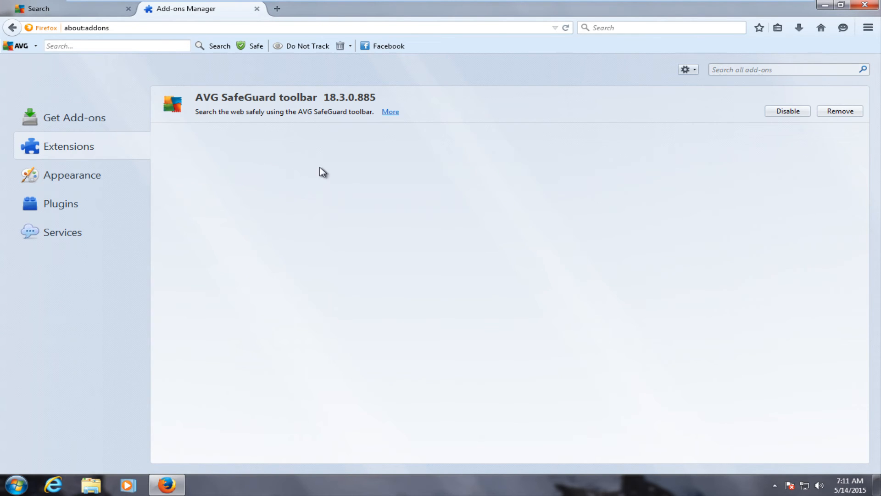
mouse_move(688, 204)
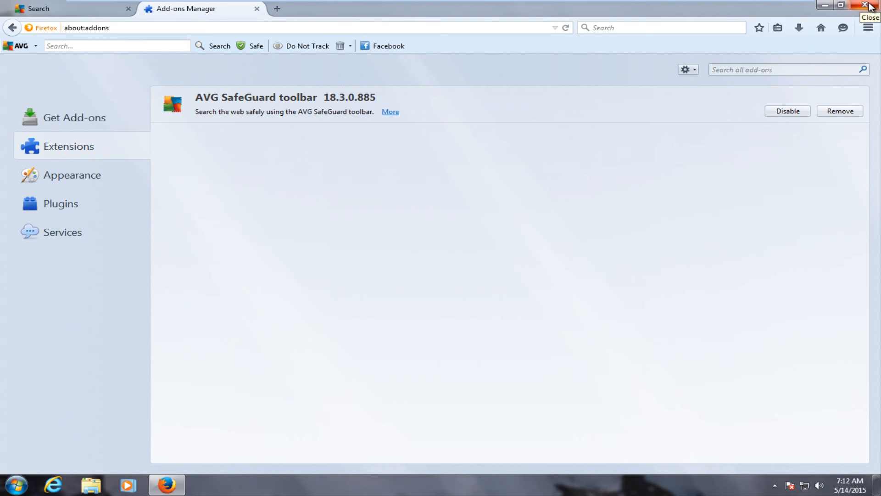
- Close Firefox, confirming closing both open tabs
click(869, 5)
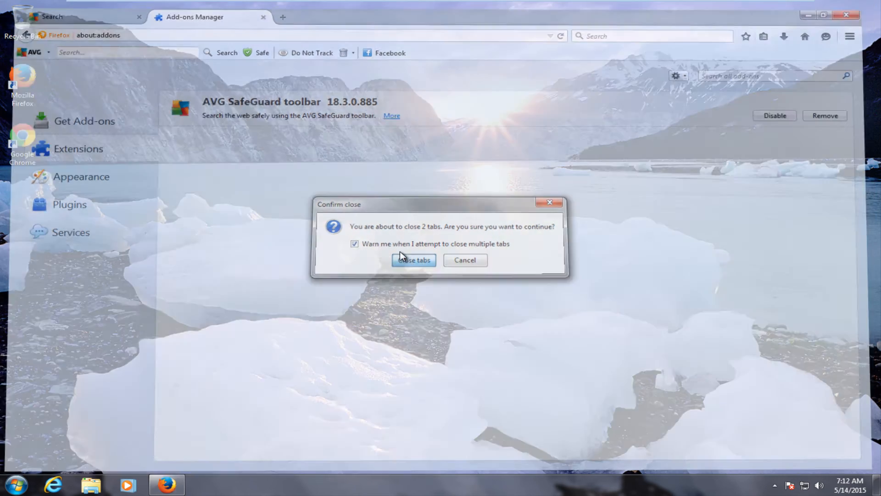
click(414, 260)
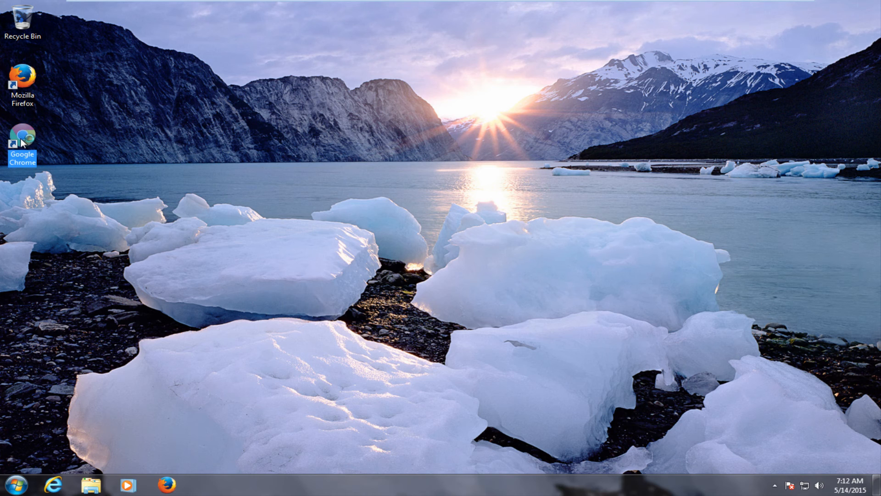
double_click(22, 139)
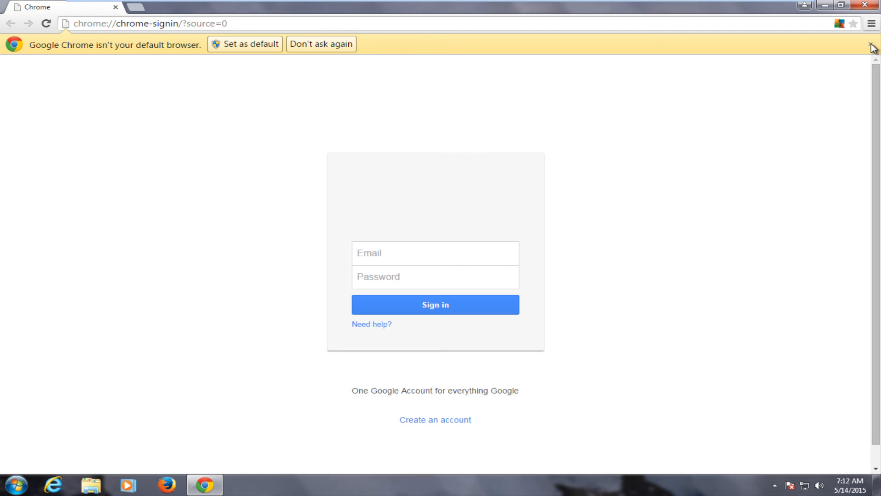
click(871, 24)
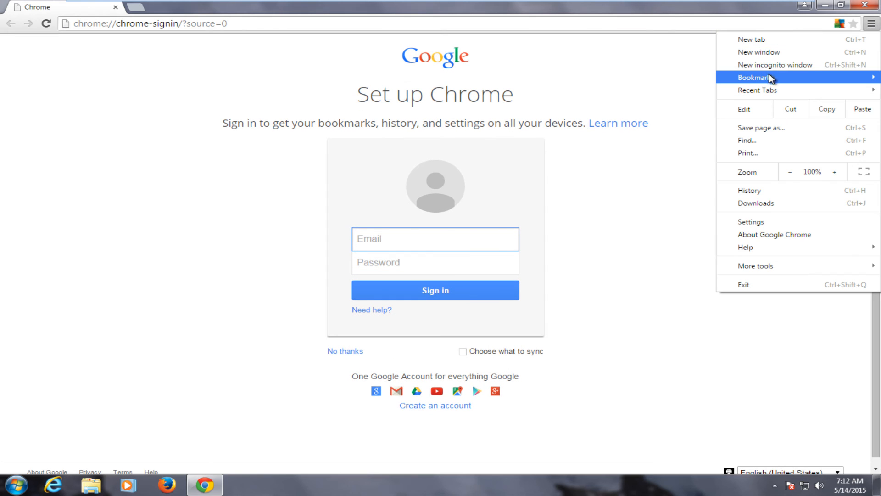
mouse_move(758, 222)
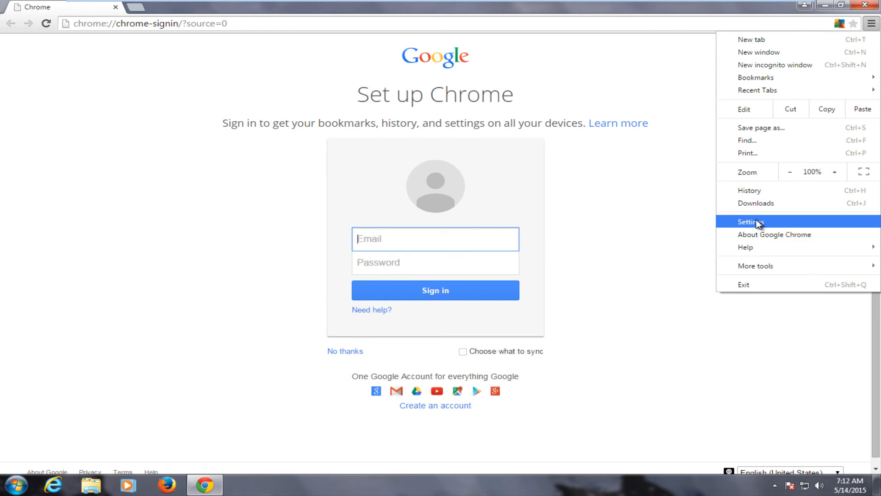
click(752, 221)
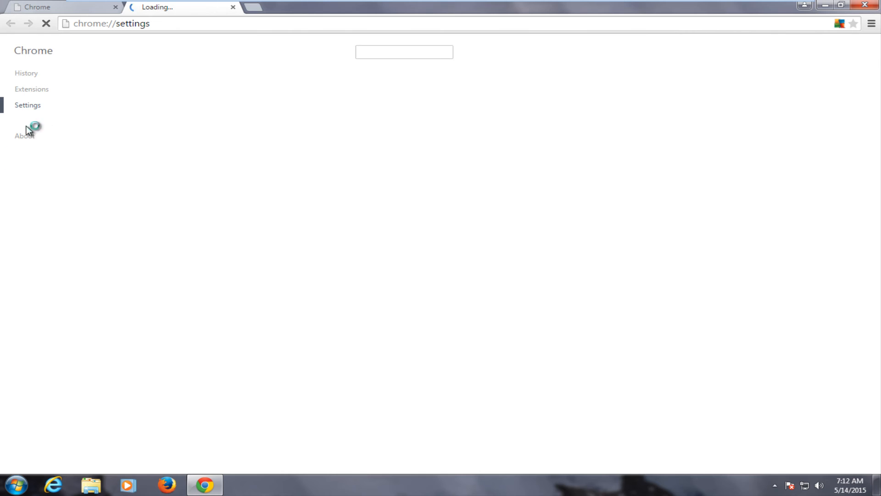
click(31, 89)
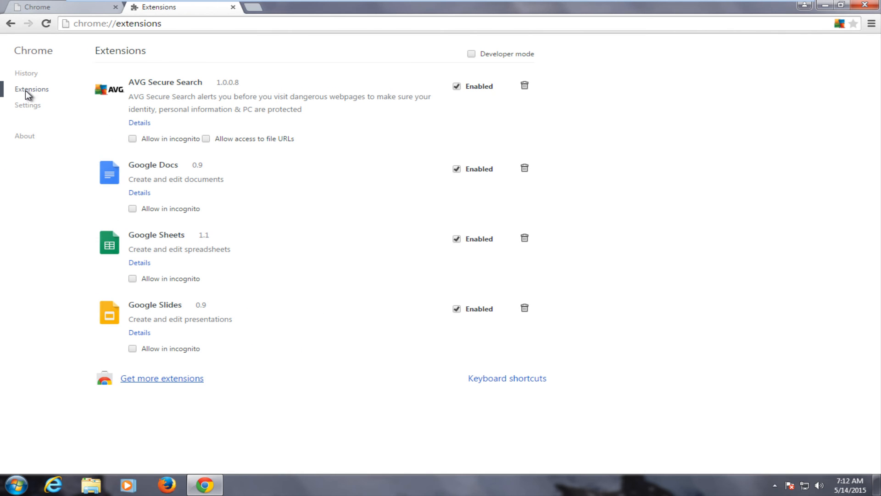
mouse_move(82, 8)
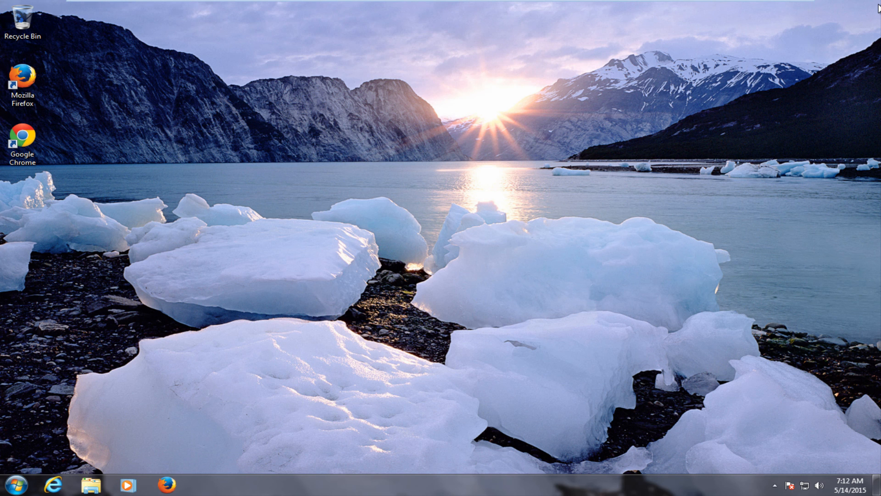
mouse_move(678, 61)
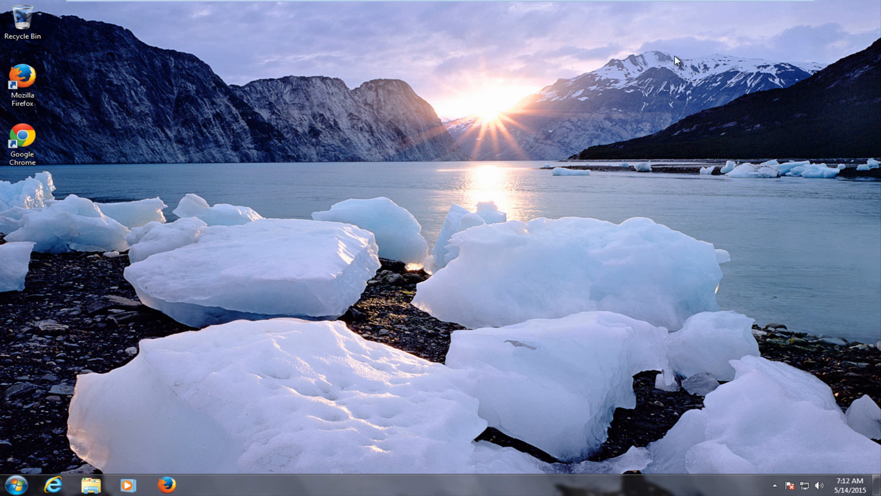
mouse_move(239, 236)
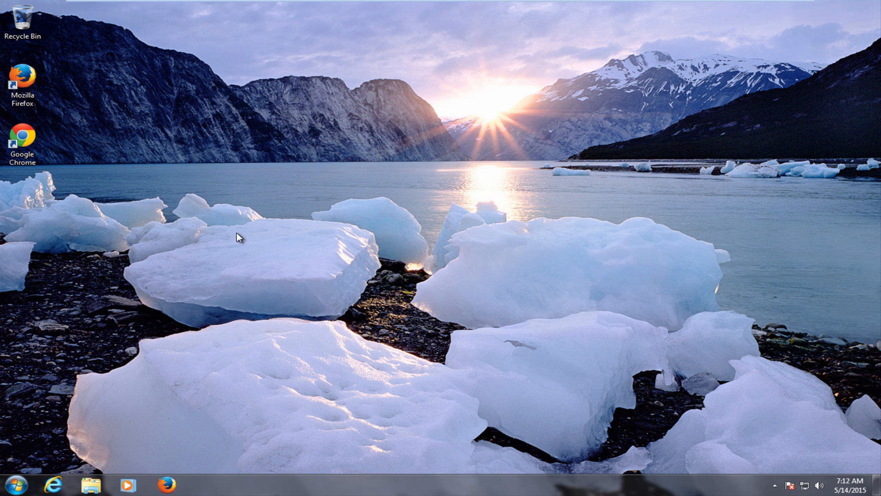
mouse_move(191, 188)
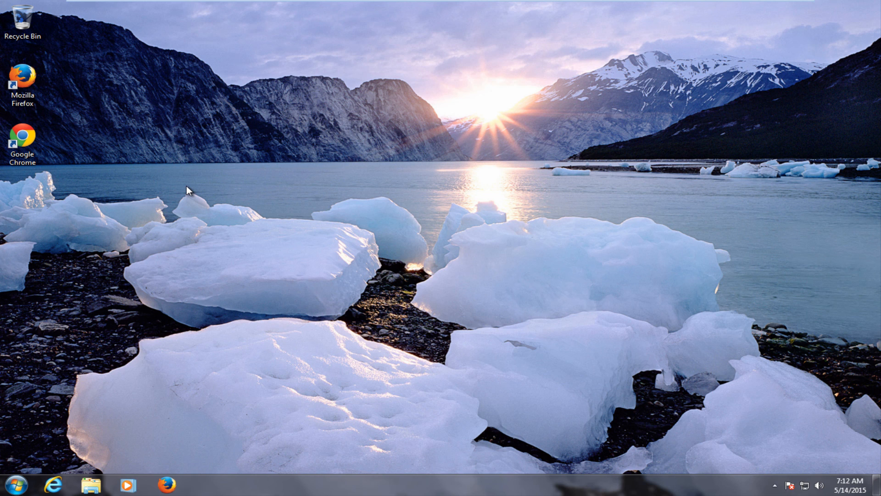
mouse_move(224, 259)
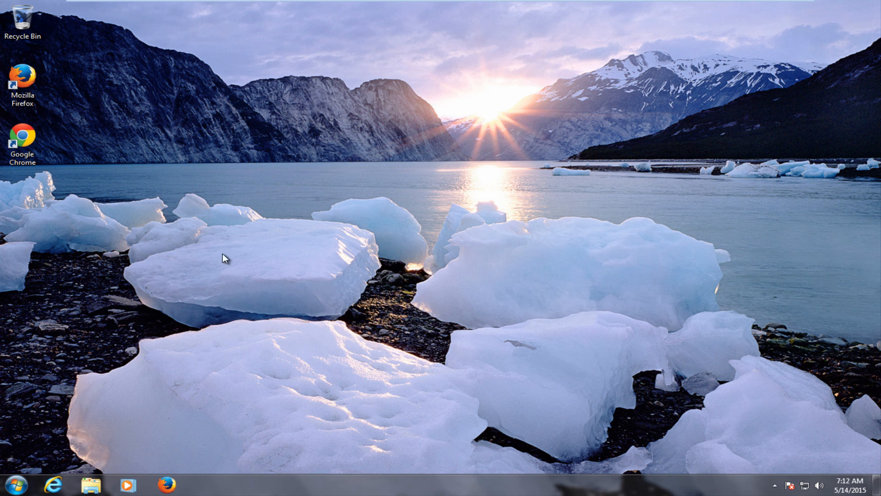